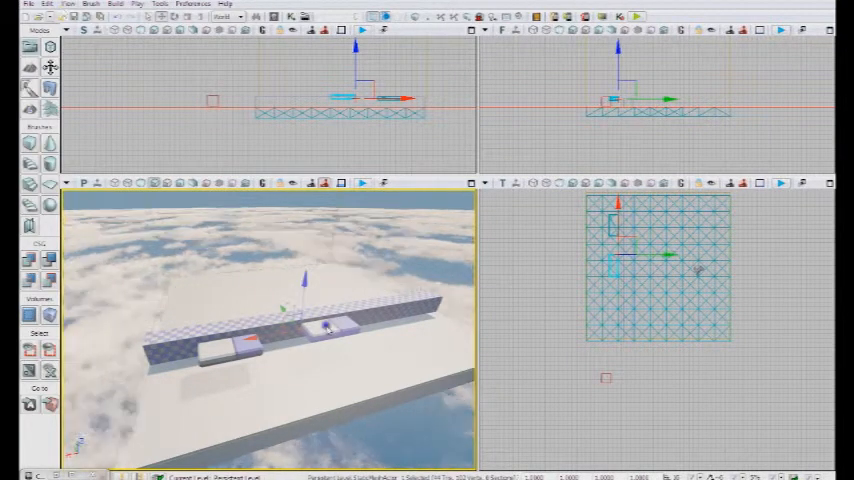
# - Change the platform static mesh's Collision Type in its properties and return to the level views
pyautogui.rightClick(310, 338)
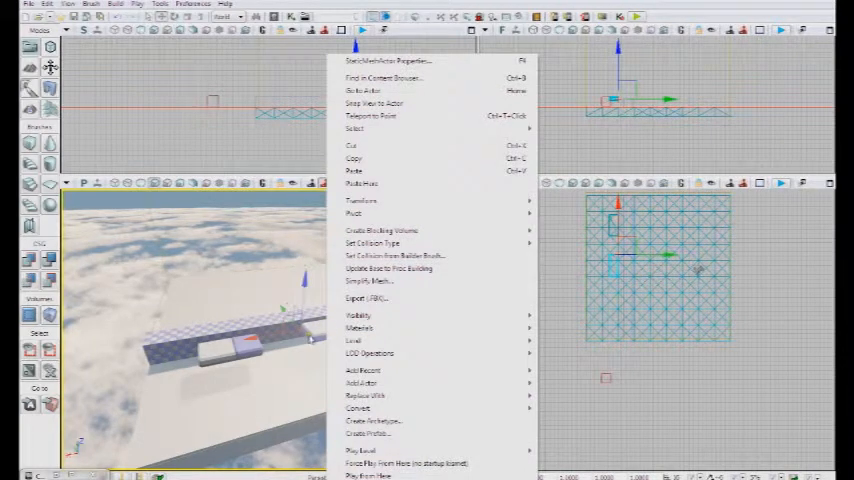
pyautogui.click(388, 60)
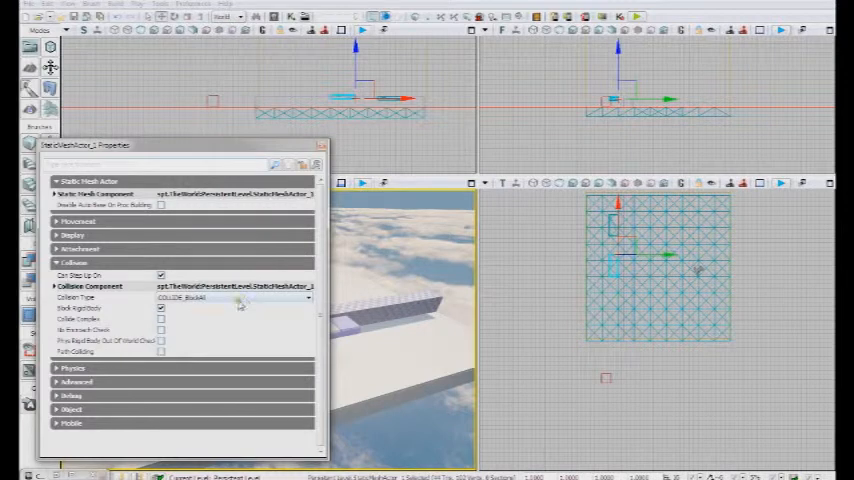
pyautogui.click(230, 296)
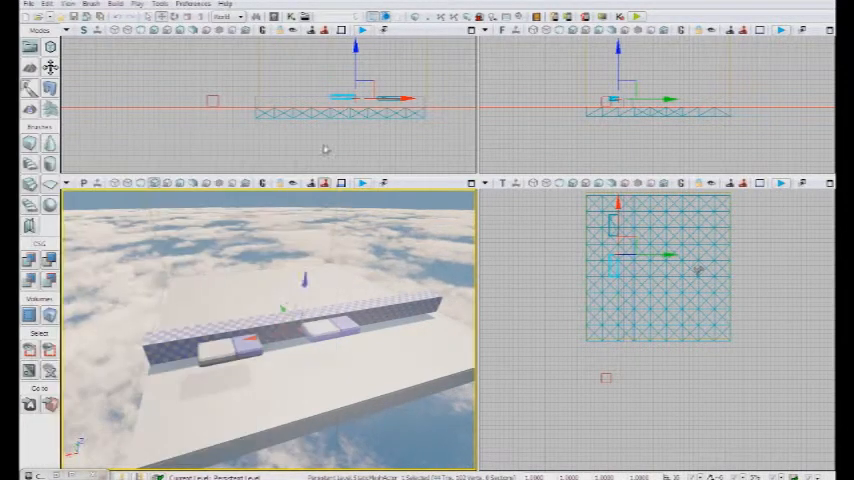
pyautogui.rightClick(324, 148)
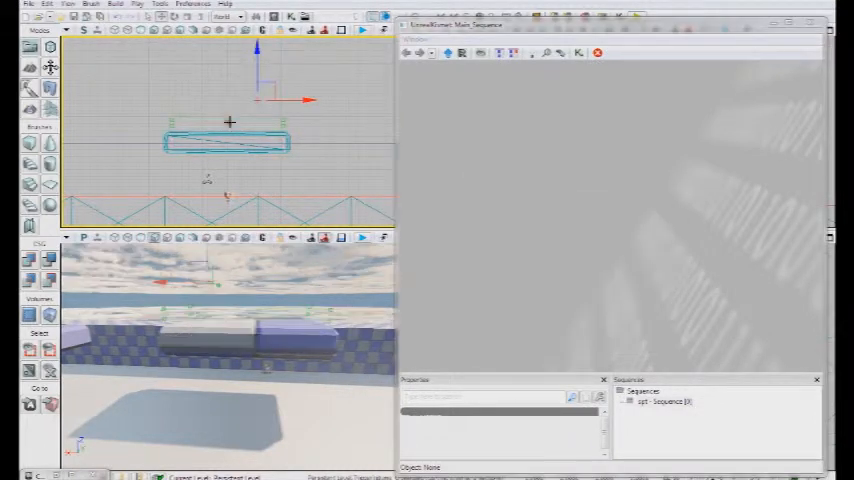
# - Add a TriggerVolume_0 Touch event and a Toggle action to the Kismet sequence
pyautogui.rightClick(540, 200)
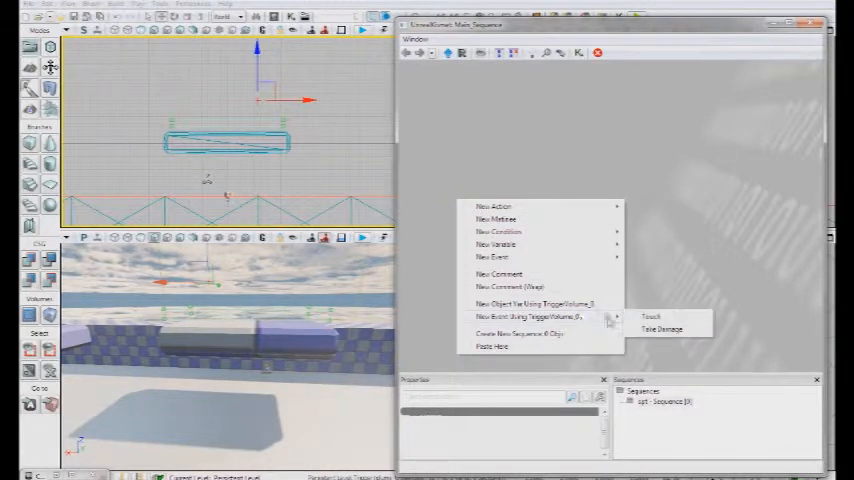
pyautogui.click(650, 316)
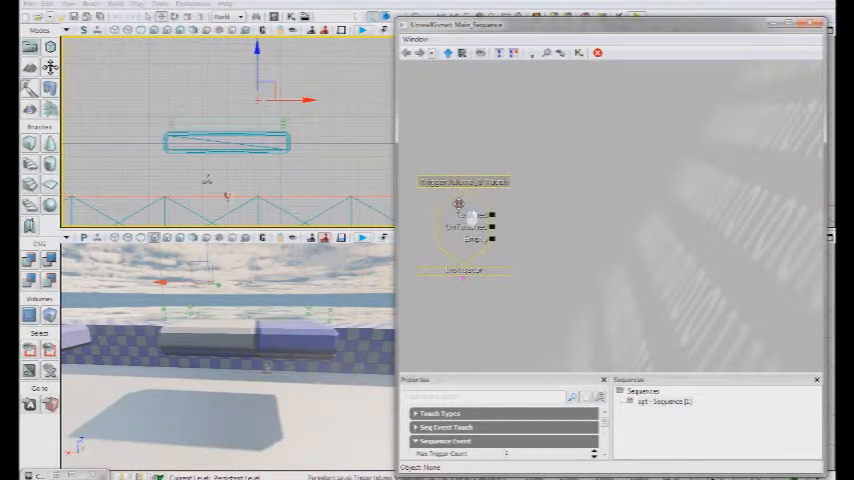
pyautogui.rightClick(598, 200)
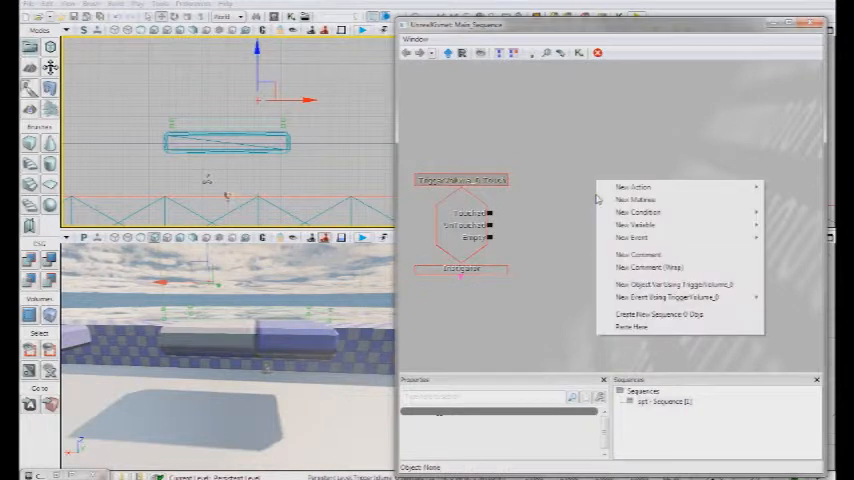
pyautogui.moveTo(688, 188)
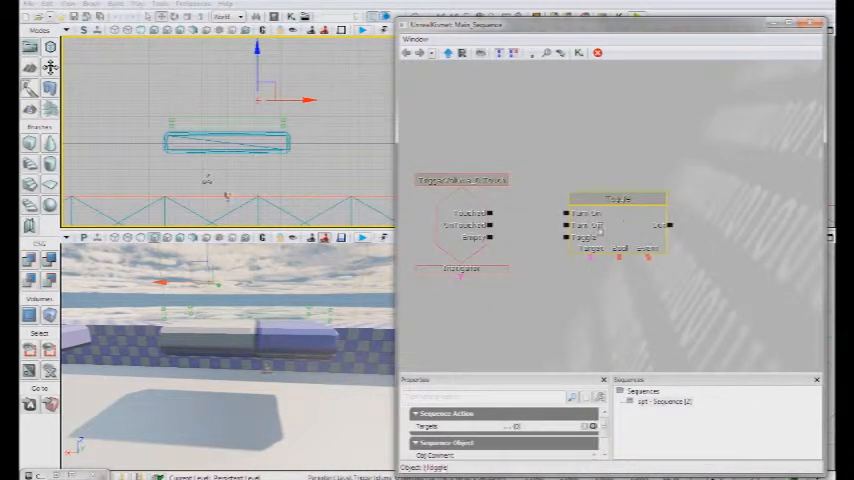
pyautogui.click(614, 318)
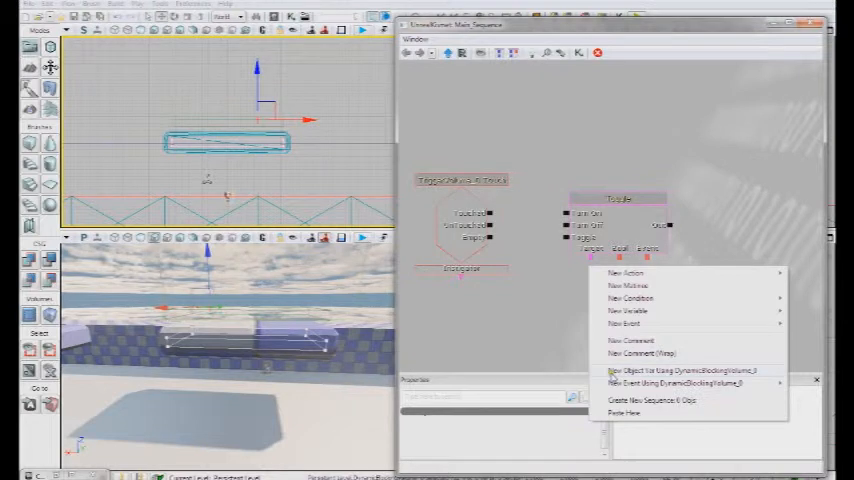
# - Add a DynamicBlockingVolume_1 object variable and wire it to Target, Touched to In
pyautogui.click(672, 370)
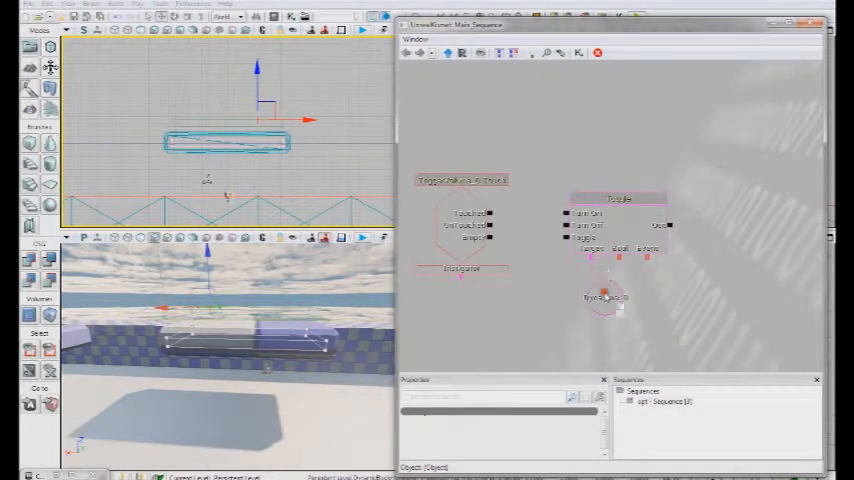
pyautogui.click(602, 296)
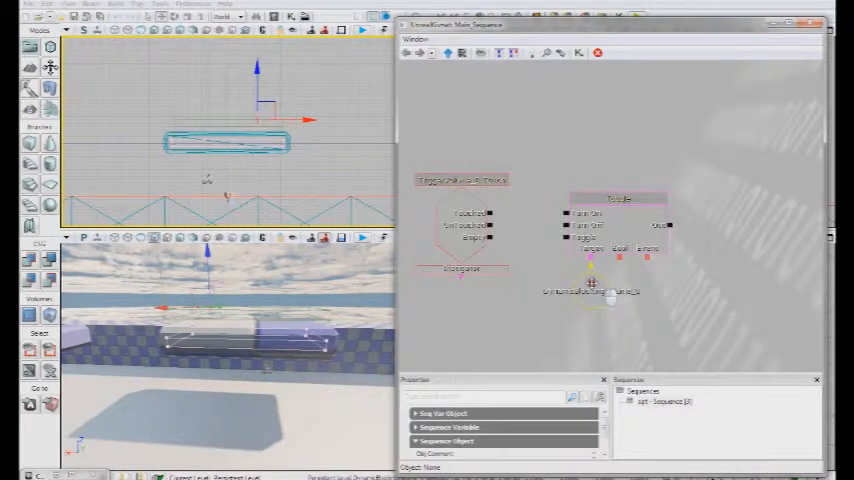
pyautogui.click(466, 212)
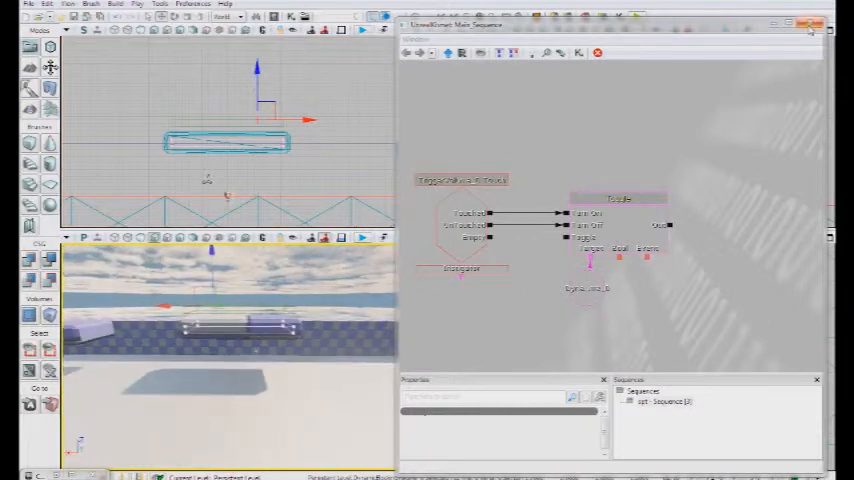
# - Review the DynamicBlockingVolume's properties in the level editor and close them
pyautogui.click(810, 24)
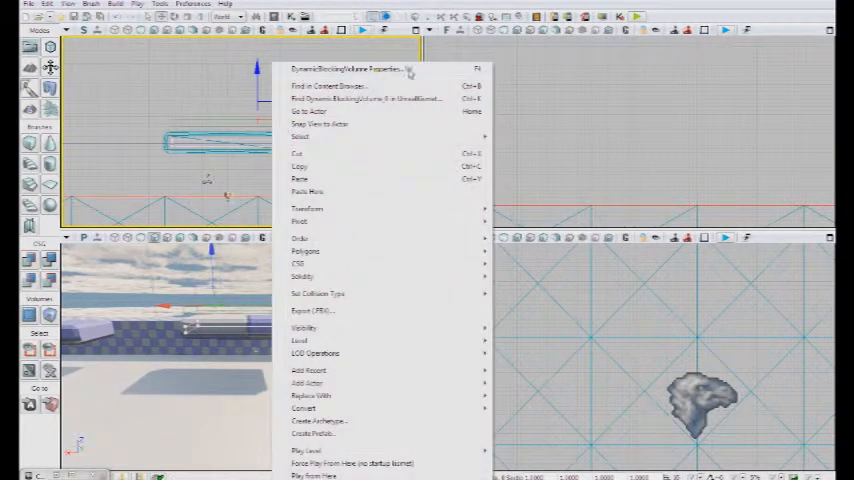
pyautogui.click(340, 68)
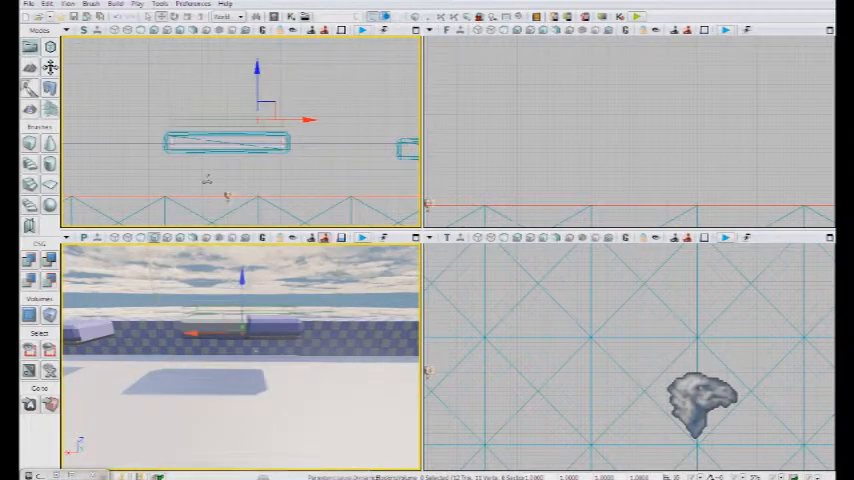
pyautogui.click(360, 28)
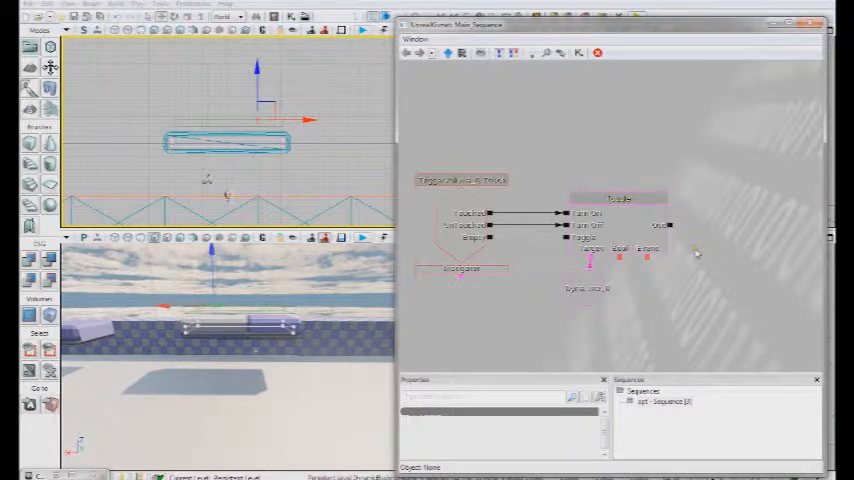
pyautogui.moveTo(710, 256)
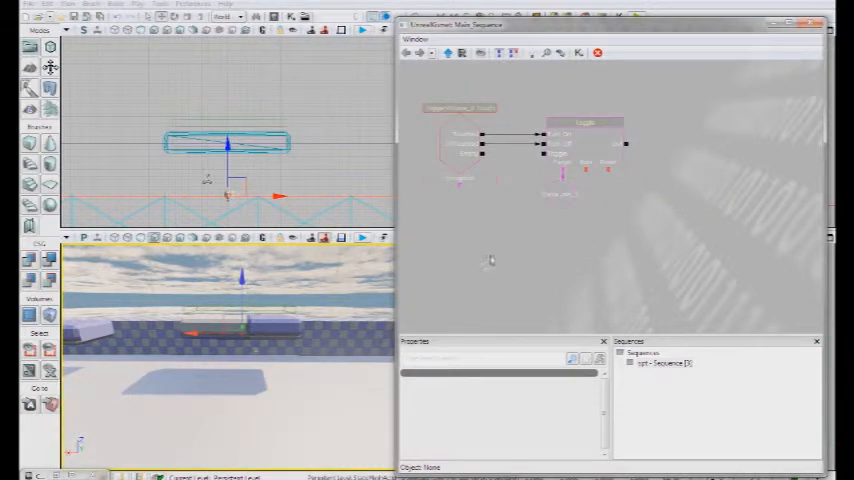
# - Bring up the New Action categories on the Kismet canvas for another node
pyautogui.rightClick(490, 260)
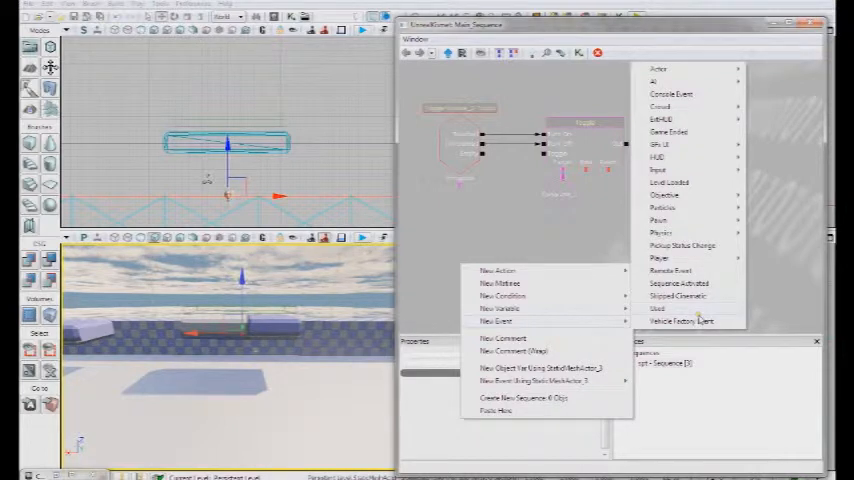